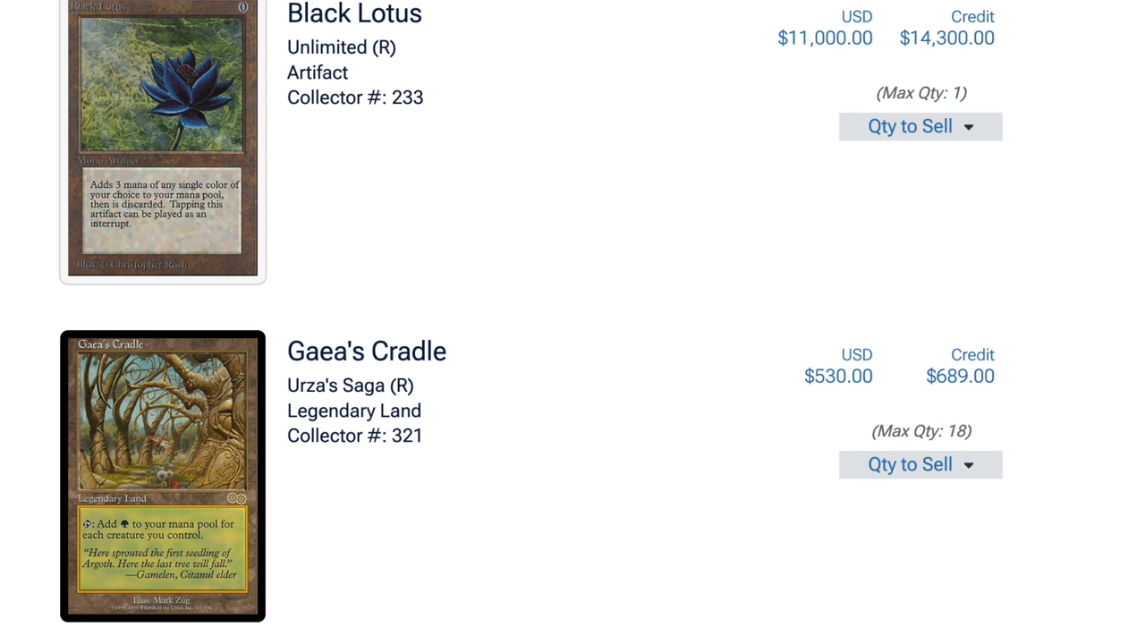
{"action": "scroll", "scroll_direction": "down", "scroll_amount": 3}
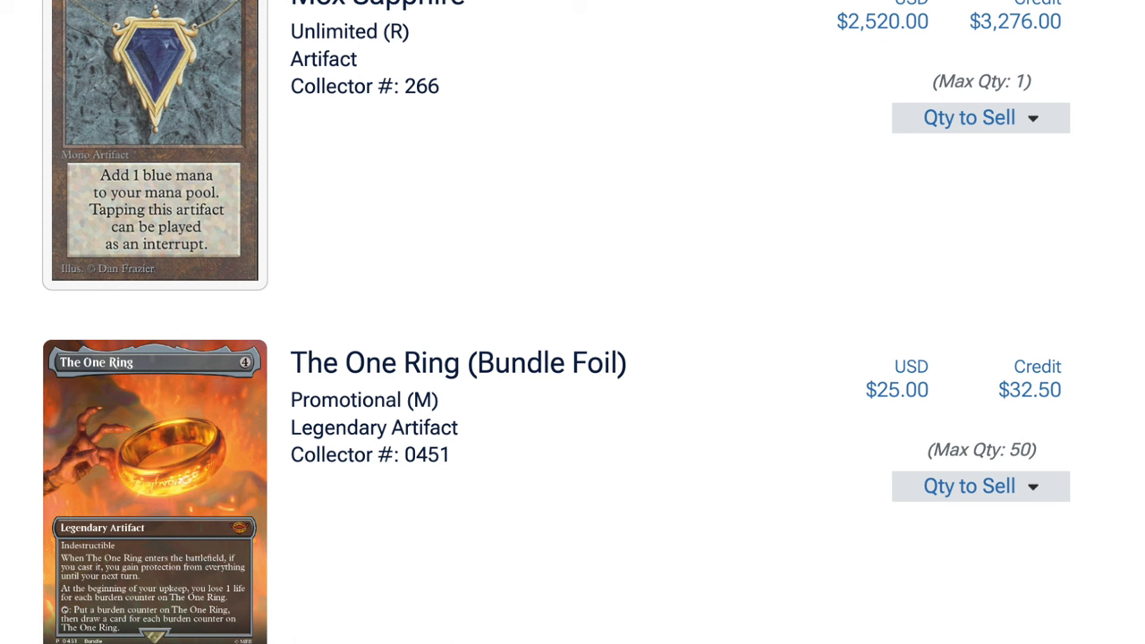
{"action": "scroll", "scroll_direction": "down", "scroll_amount": 3}
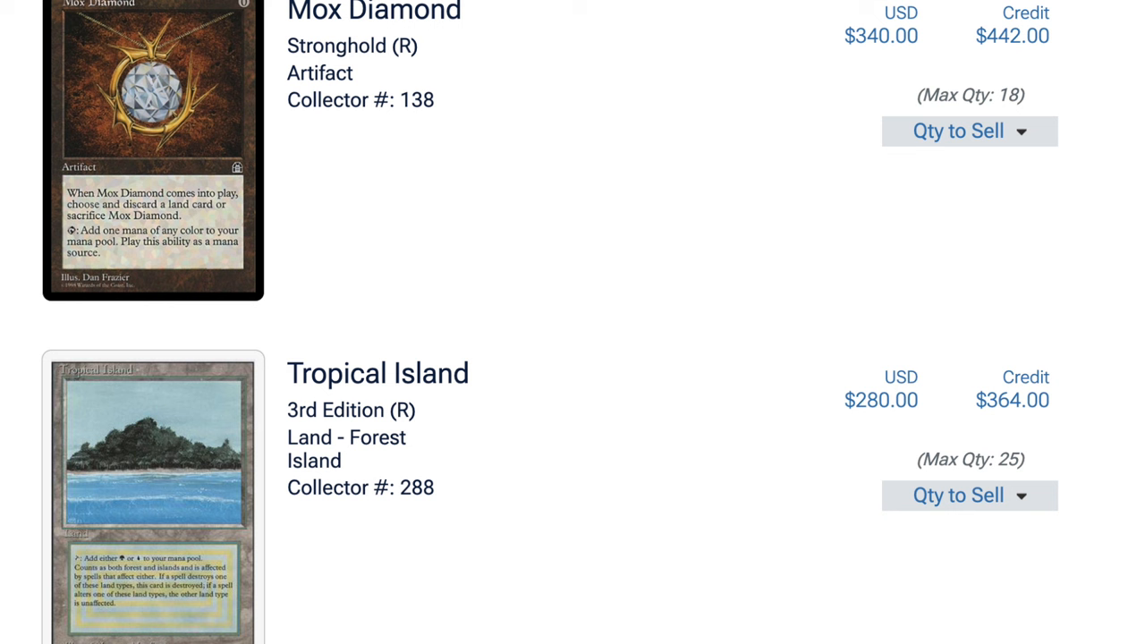
{"action": "scroll", "scroll_direction": "down", "scroll_amount": 3}
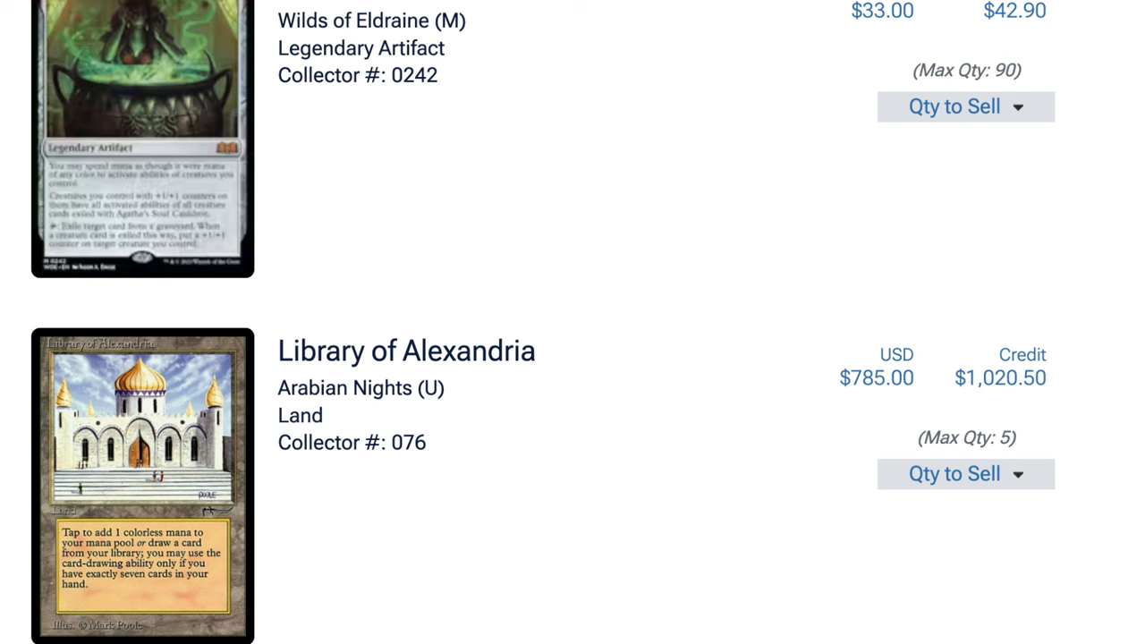
{"action": "scroll", "scroll_direction": "down", "scroll_amount": 3}
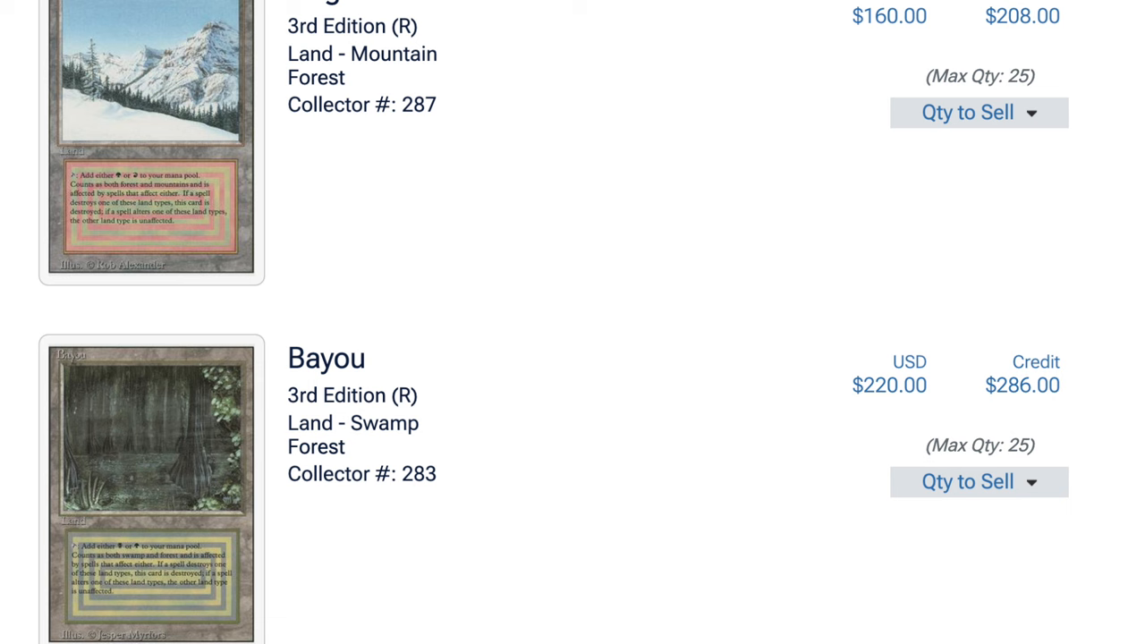
{"action": "scroll", "scroll_direction": "up", "scroll_amount": 3}
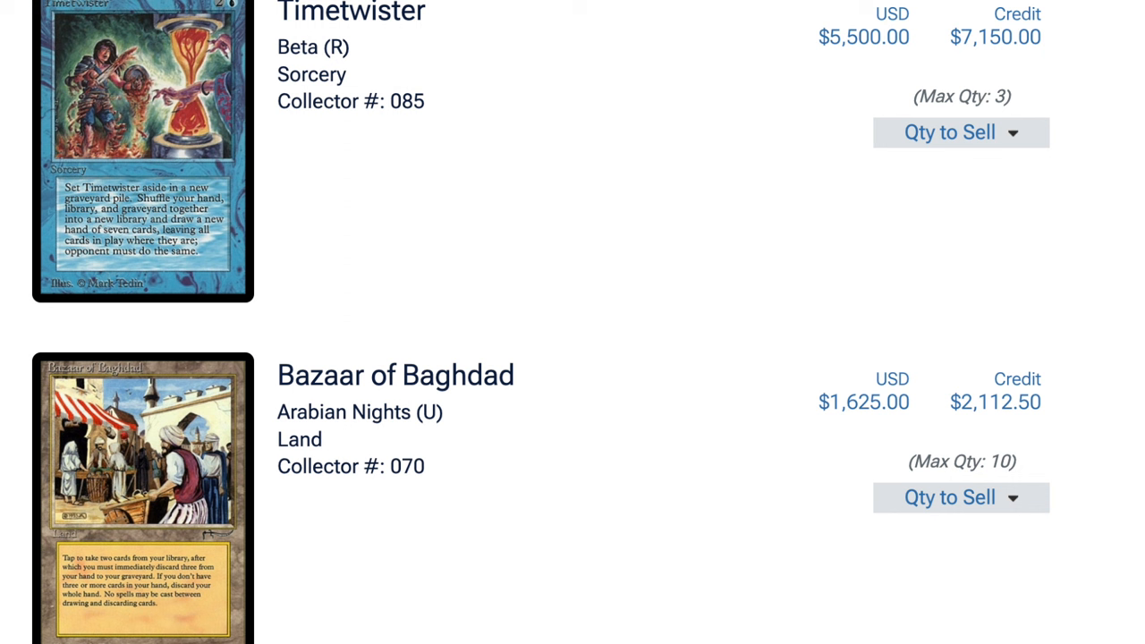
{"action": "scroll", "scroll_direction": "down", "scroll_amount": 3}
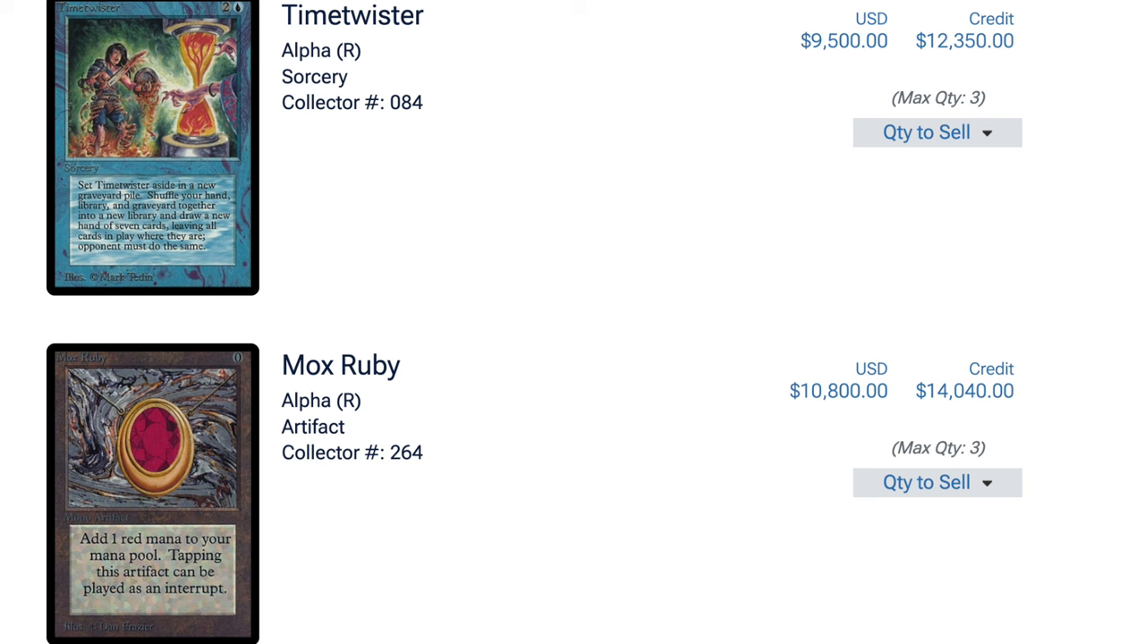
{"action": "scroll", "scroll_direction": "down", "scroll_amount": 3}
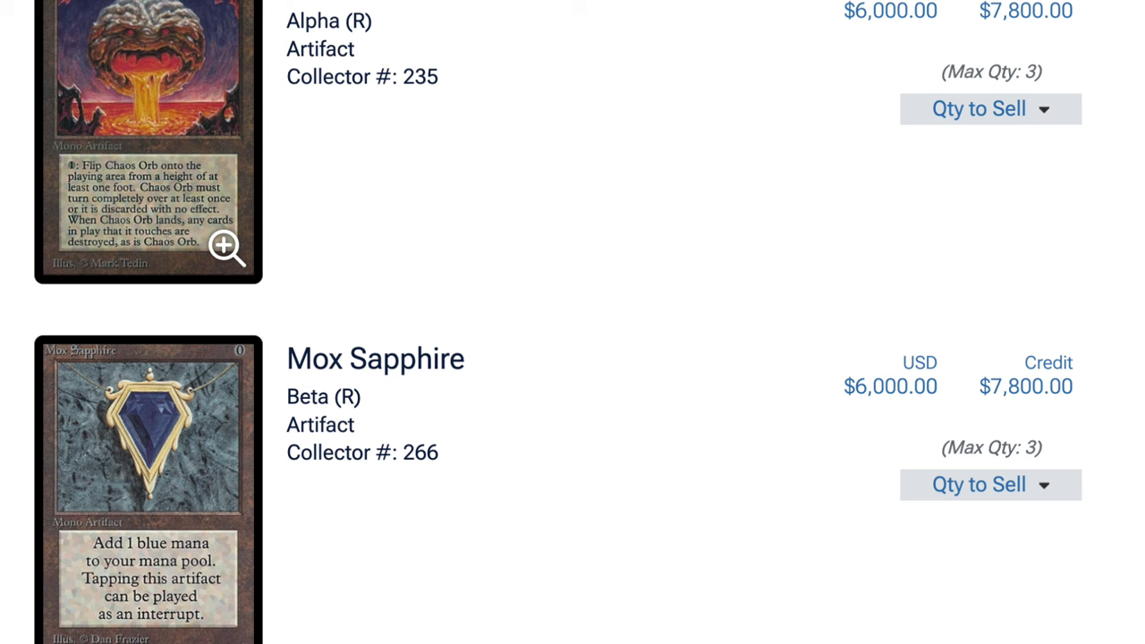
{"action": "scroll", "scroll_direction": "down", "scroll_amount": 3}
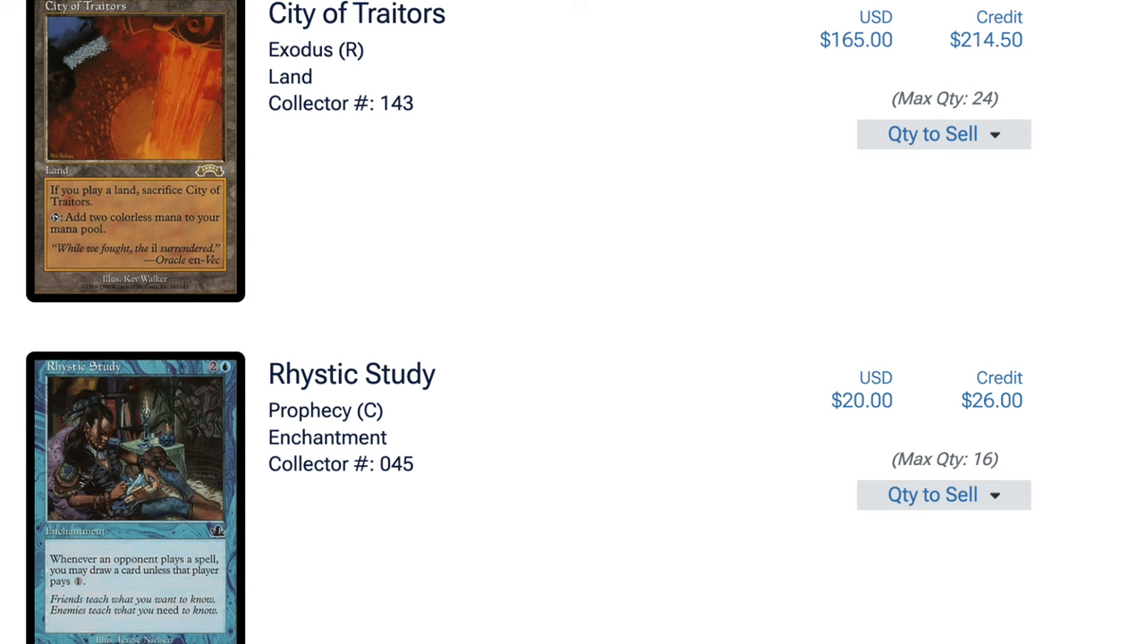
{"action": "scroll", "scroll_direction": "down", "scroll_amount": 3}
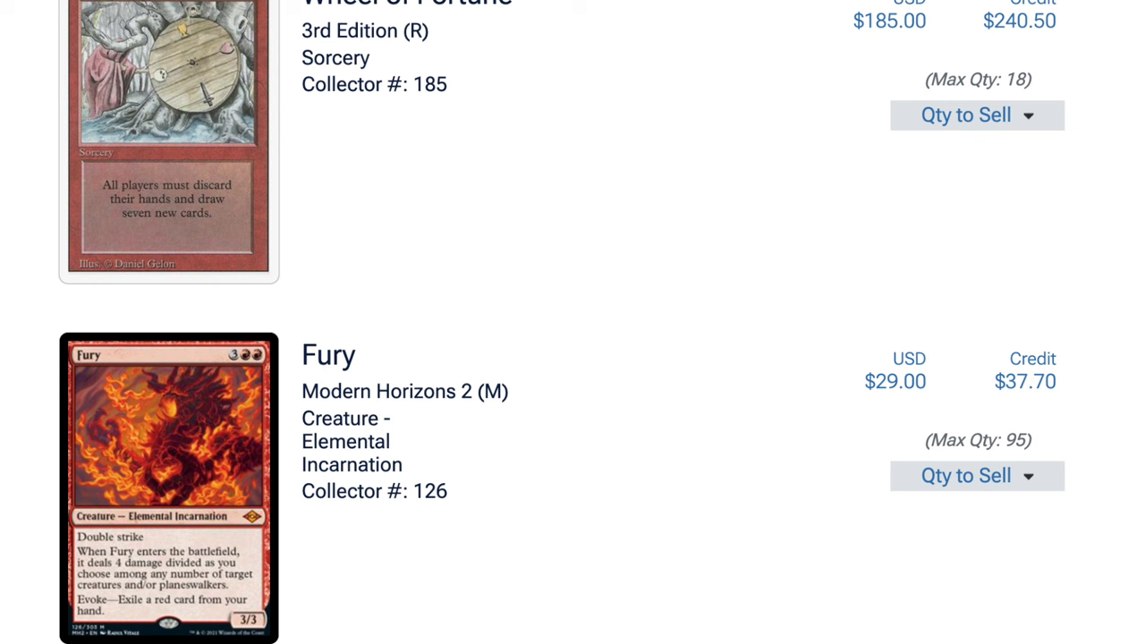
{"action": "scroll", "scroll_direction": "down", "scroll_amount": 3}
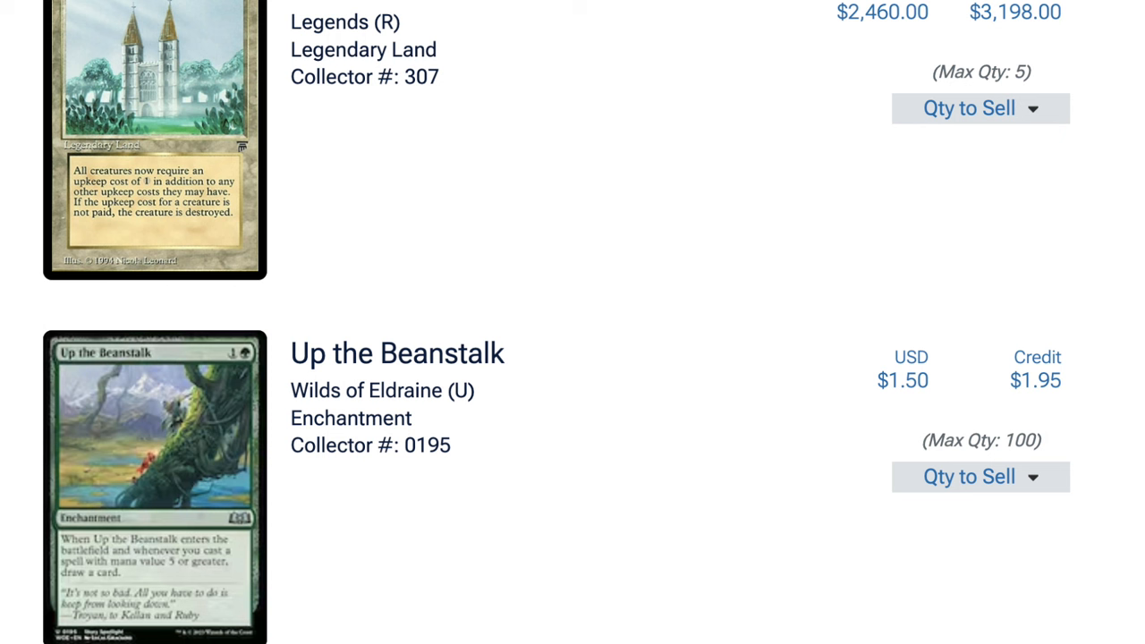
{"action": "scroll", "scroll_direction": "down", "scroll_amount": 3}
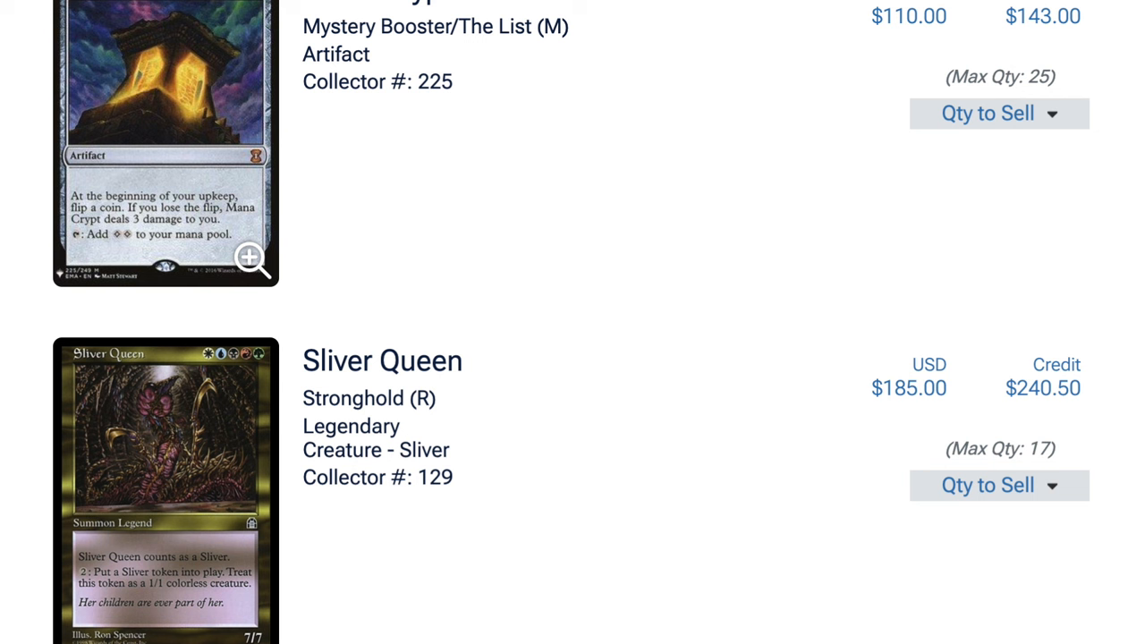
{"action": "scroll", "scroll_direction": "down", "scroll_amount": 3}
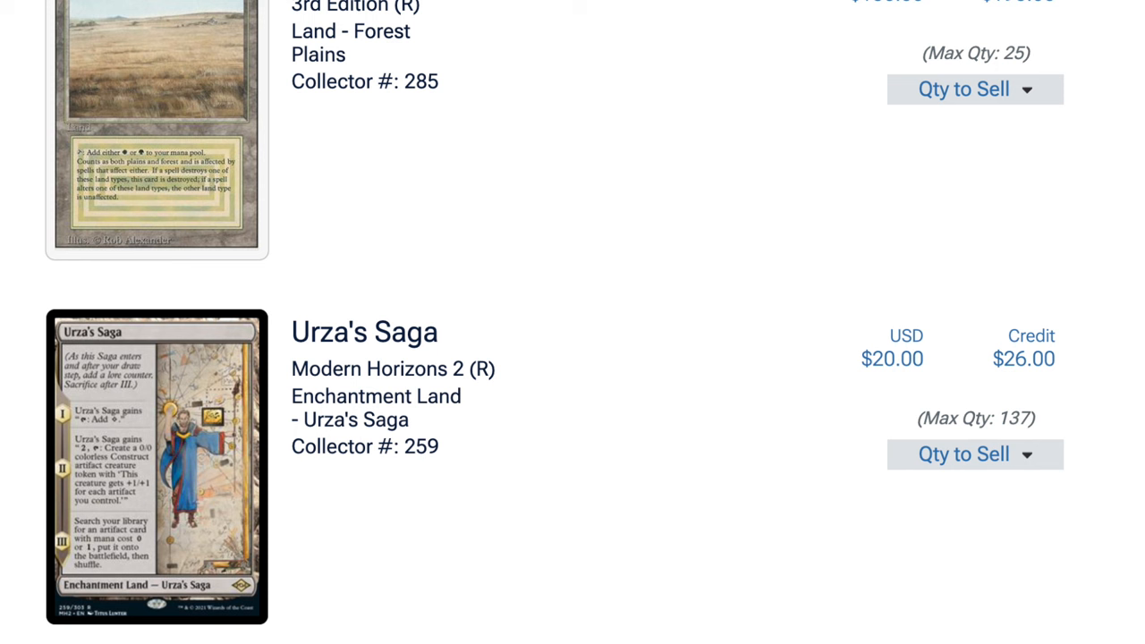
{"action": "scroll", "scroll_direction": "down", "scroll_amount": 3}
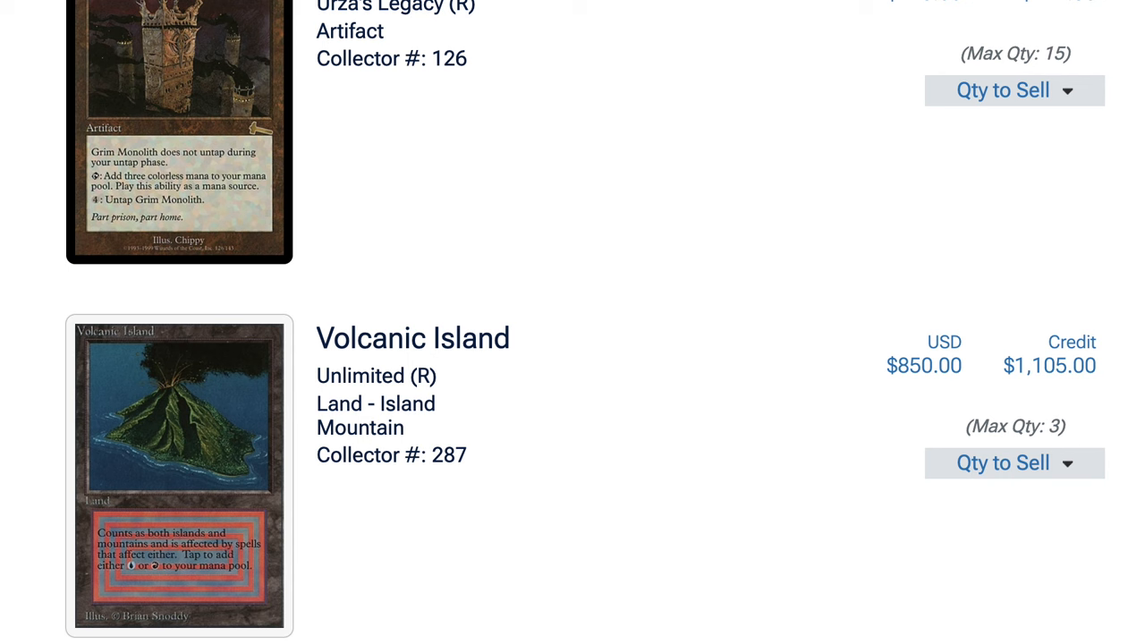
{"action": "scroll", "scroll_direction": "up", "scroll_amount": 3}
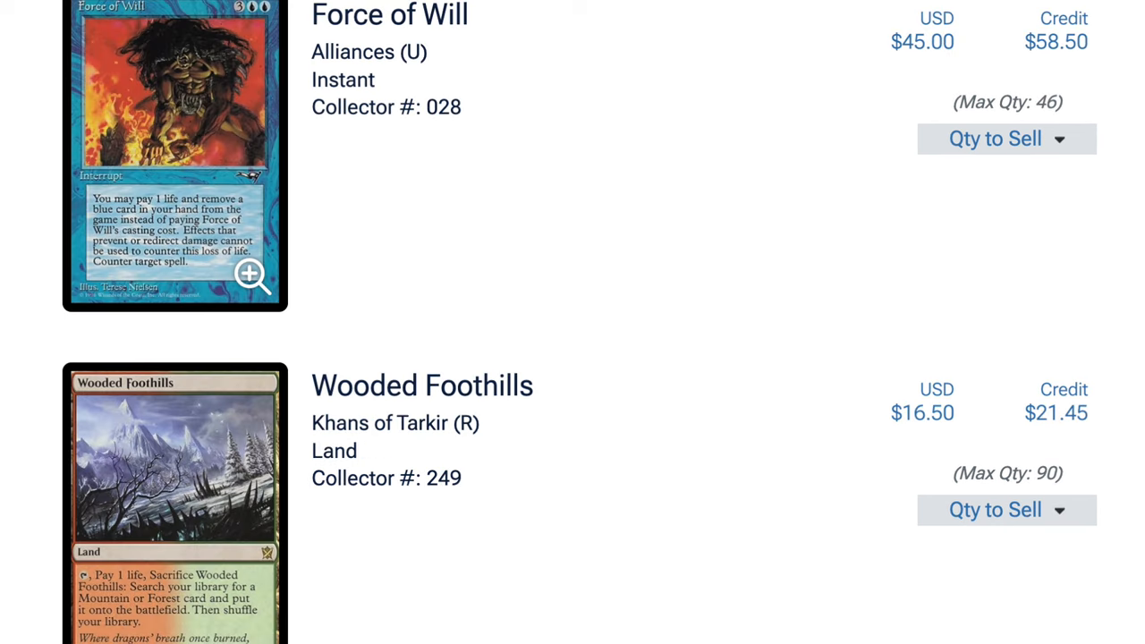